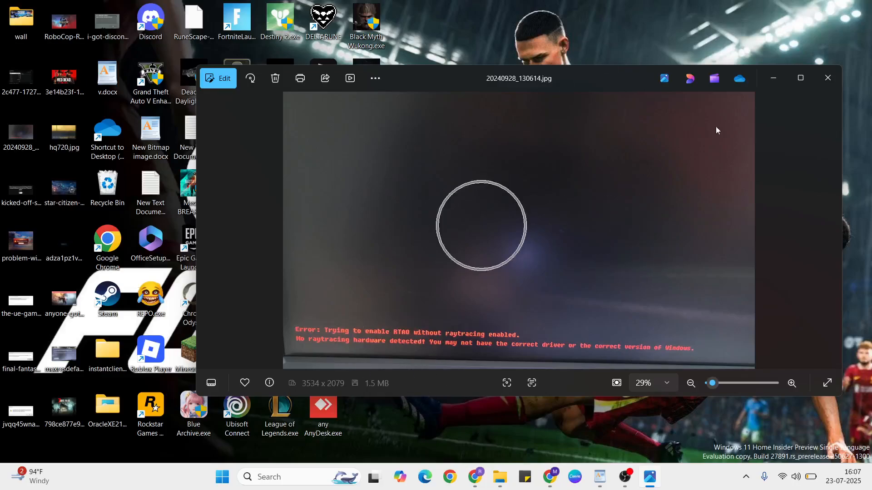
# Step: Close the Photos window showing the RTAO raytracing error screenshot
pyautogui.click(826, 78)
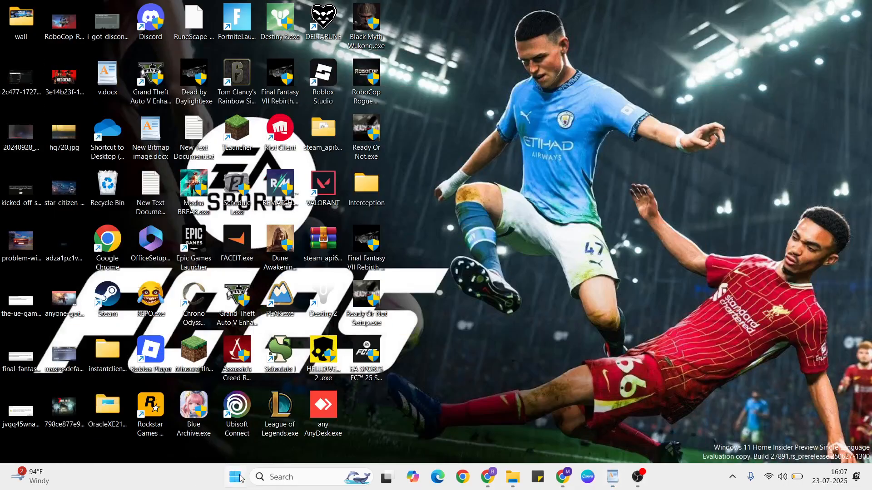
# Step: Launch the NVIDIA App by searching 'nv' from the Start menu
pyautogui.click(234, 477)
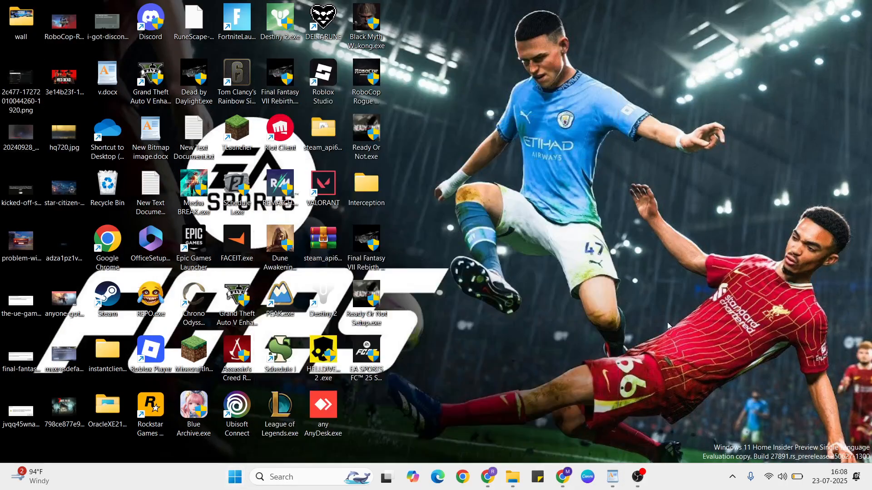
pyautogui.doubleClick(107, 73)
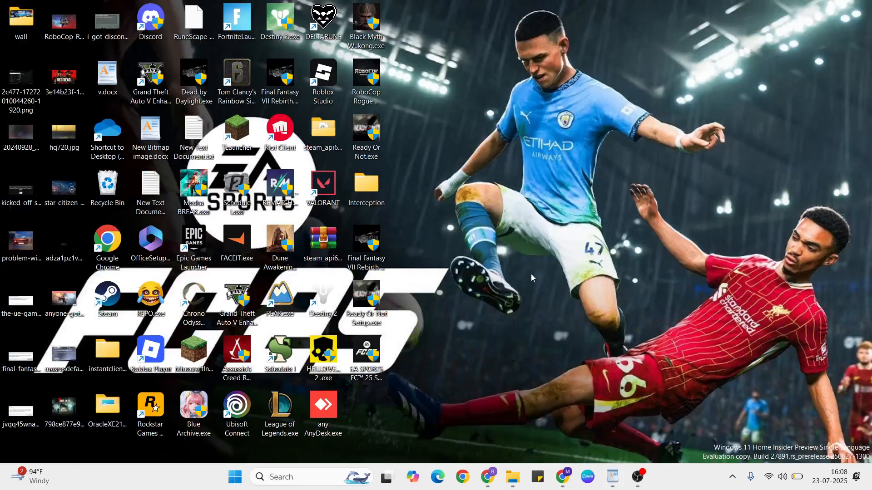
pyautogui.write('nv')
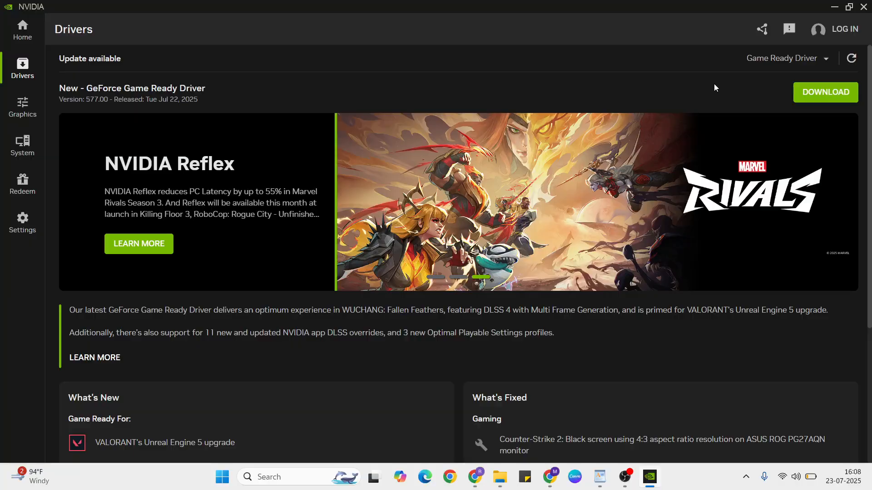
pyautogui.click(825, 92)
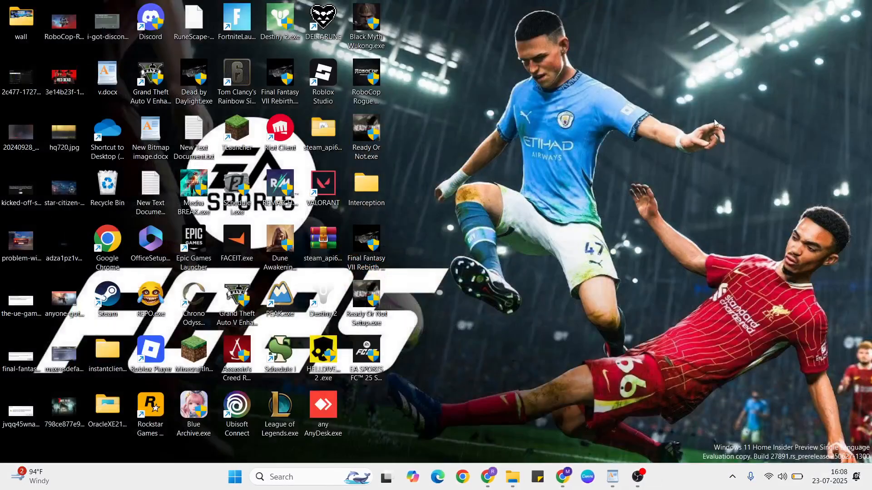
pyautogui.moveTo(560, 213)
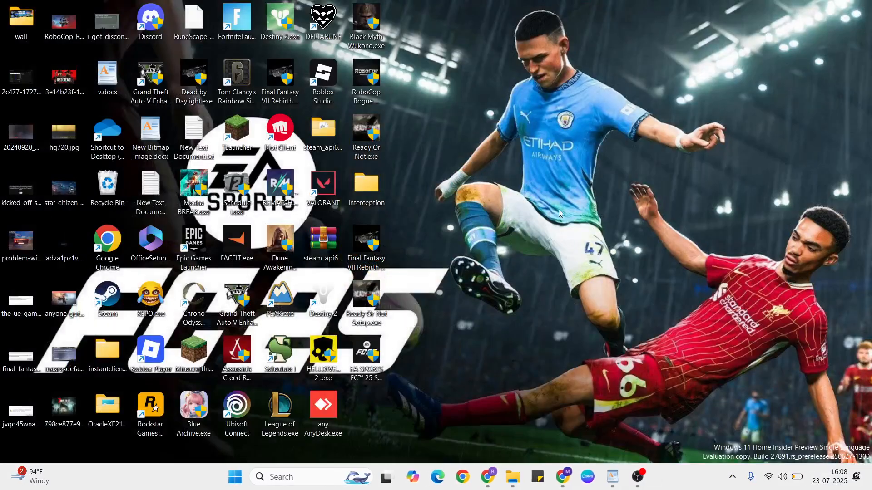
pyautogui.moveTo(619, 241)
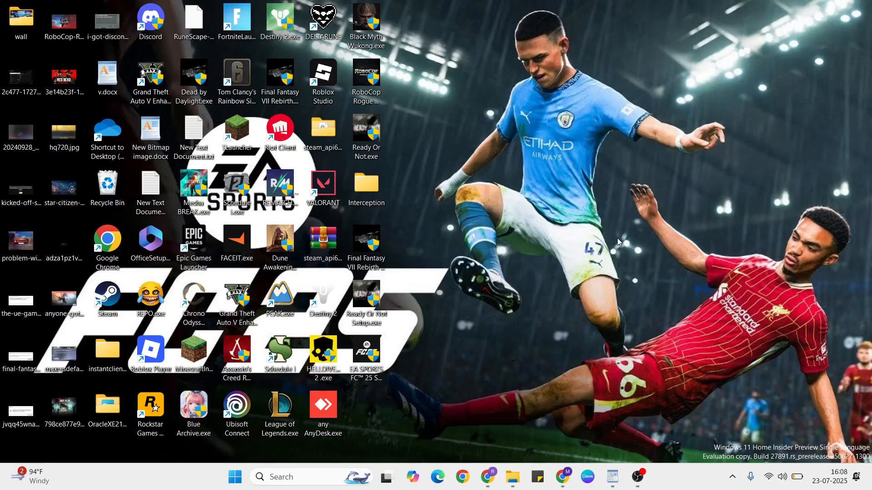
pyautogui.moveTo(561, 234)
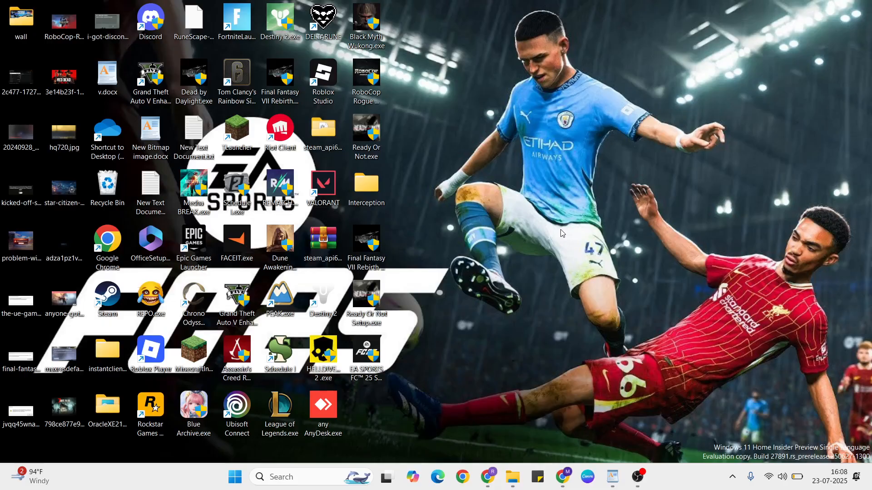
# Step: Launch AMD Software: Adrenalin Edition from the desktop menu, review graphics settings, and close it
pyautogui.rightClick(561, 232)
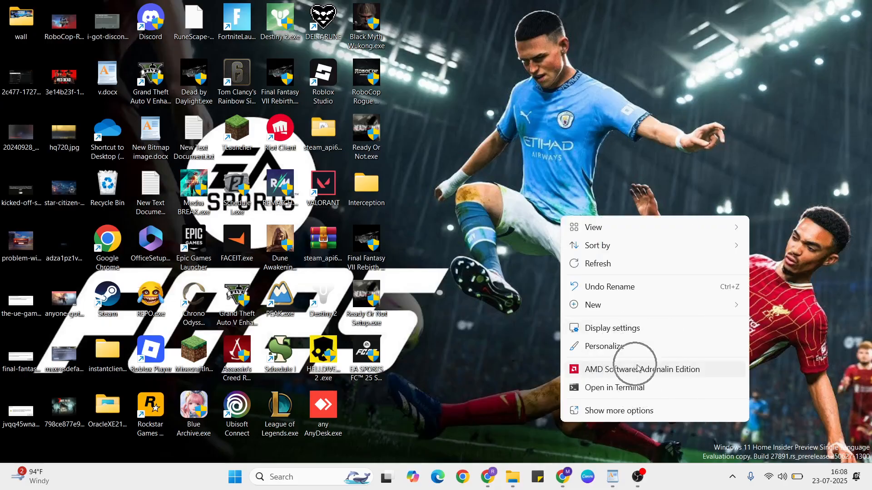
pyautogui.click(634, 370)
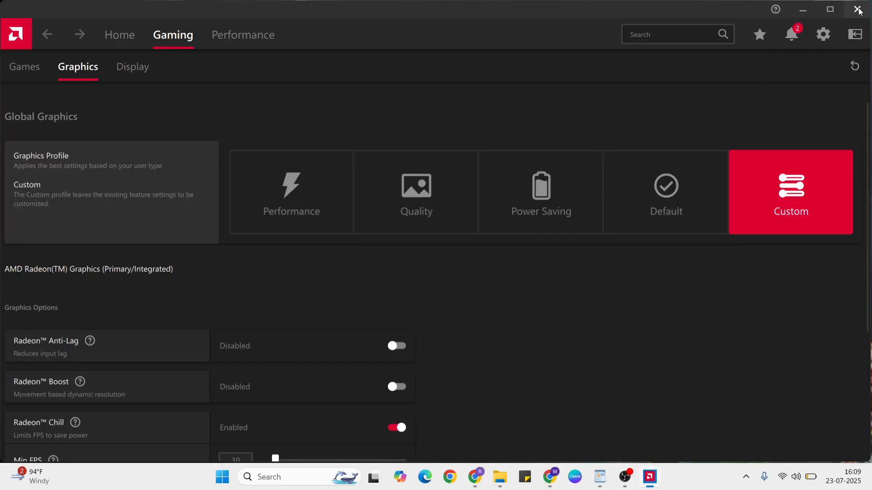
pyautogui.click(858, 10)
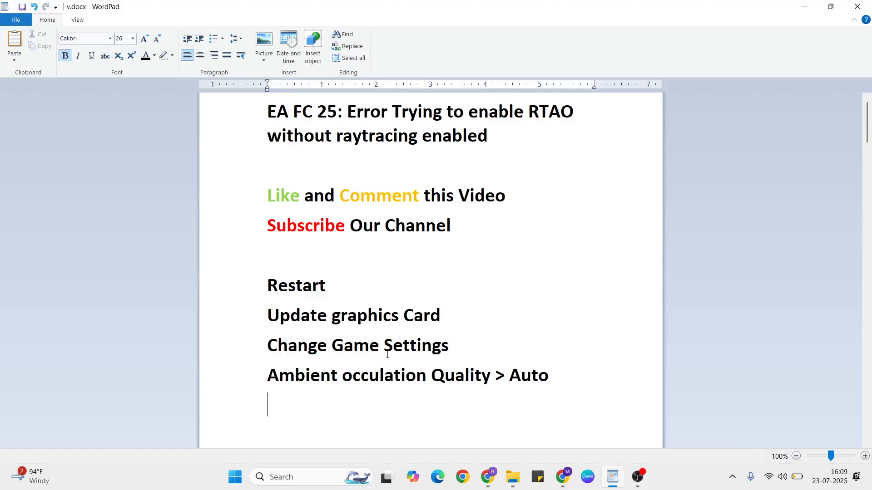
pyautogui.click(304, 374)
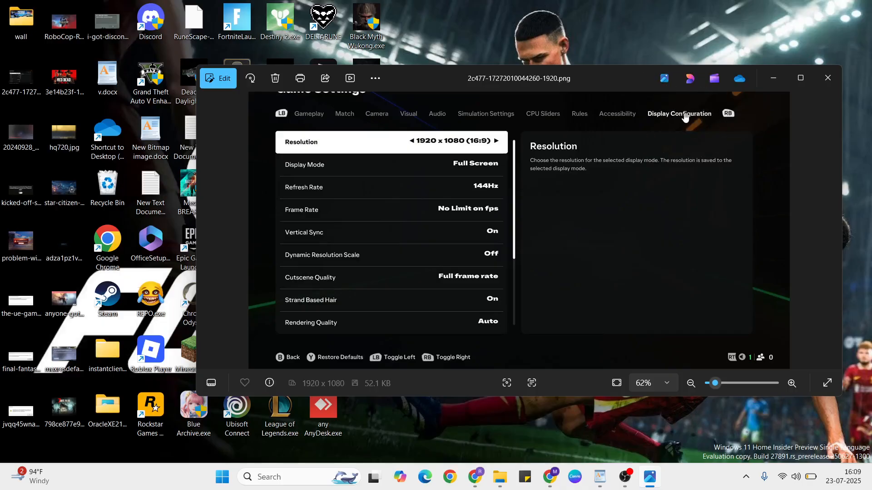
pyautogui.moveTo(354, 207)
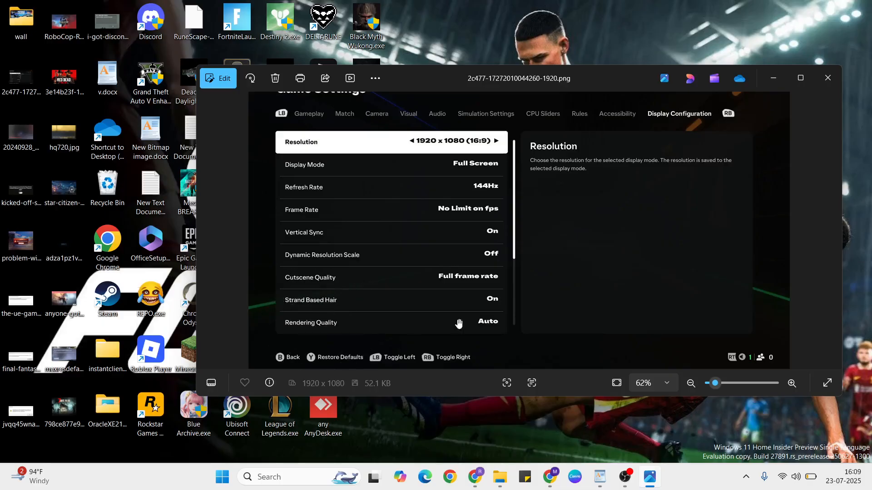
pyautogui.moveTo(488, 323)
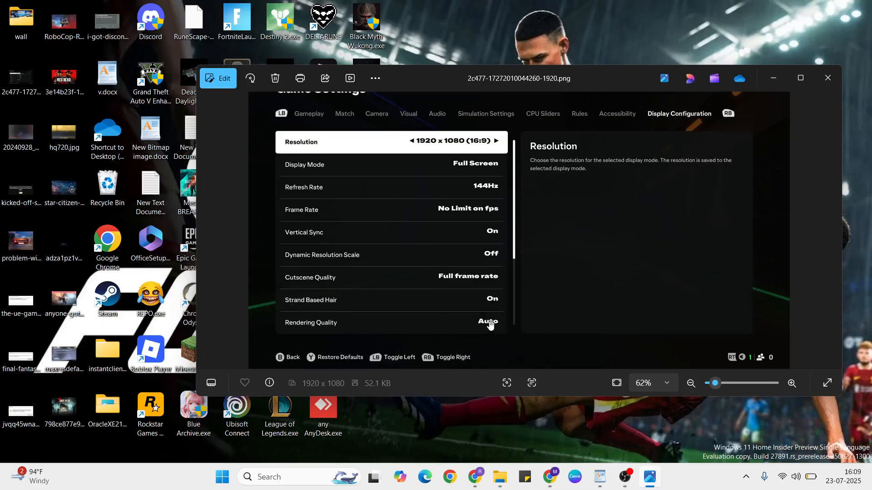
# Step: Close the Photos screenshot showing Rendering Quality set to Auto
pyautogui.click(827, 78)
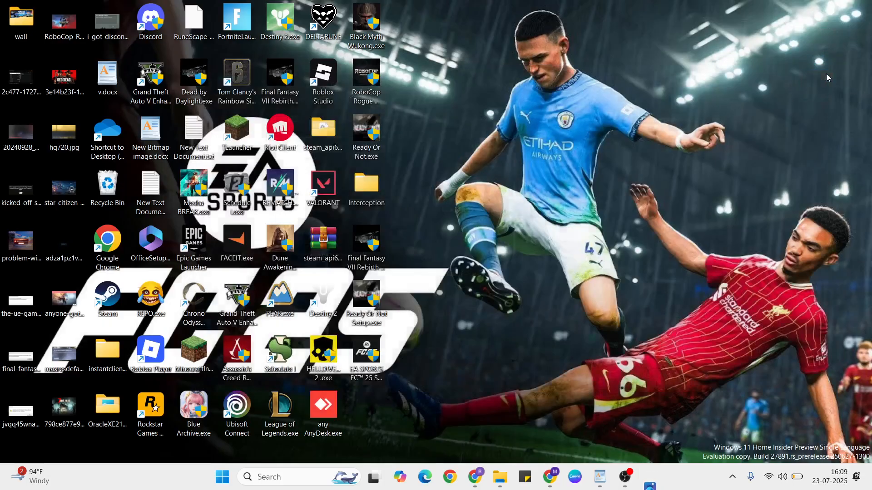
# Step: Reopen the v.docx fix-list notes in WordPad and scroll to the closing note
pyautogui.click(222, 476)
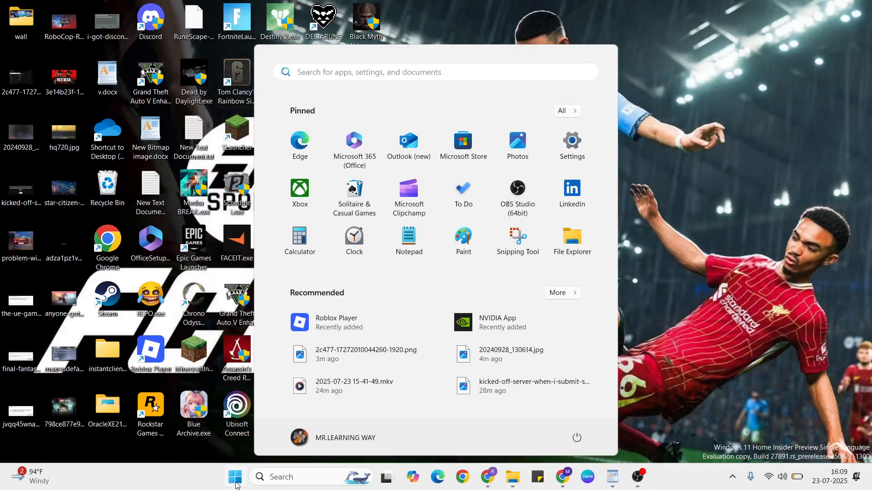
pyautogui.click(577, 438)
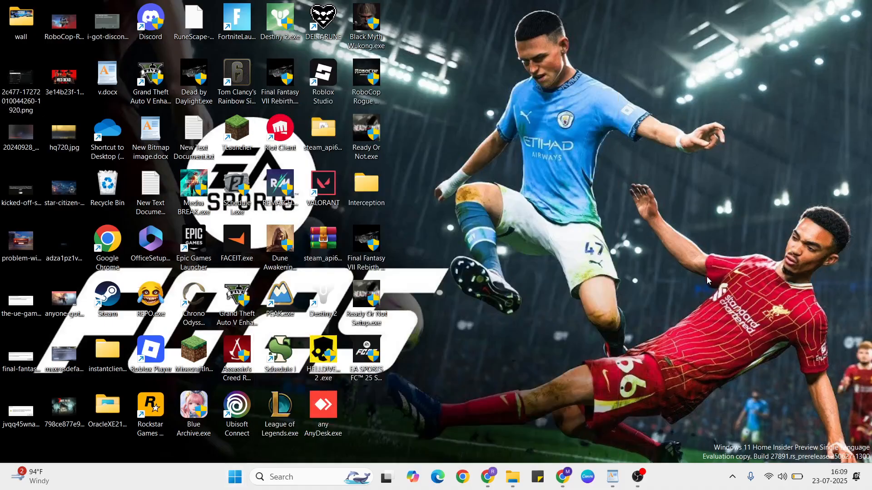
pyautogui.doubleClick(107, 73)
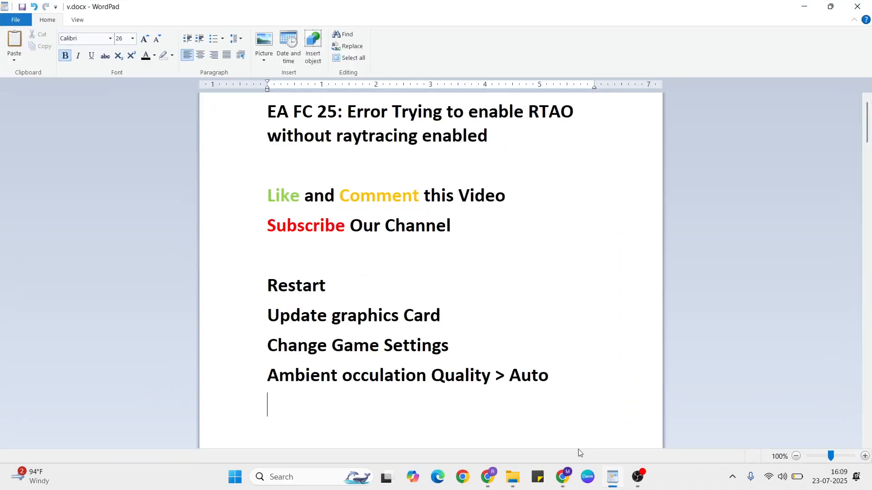
pyautogui.scroll(-3)
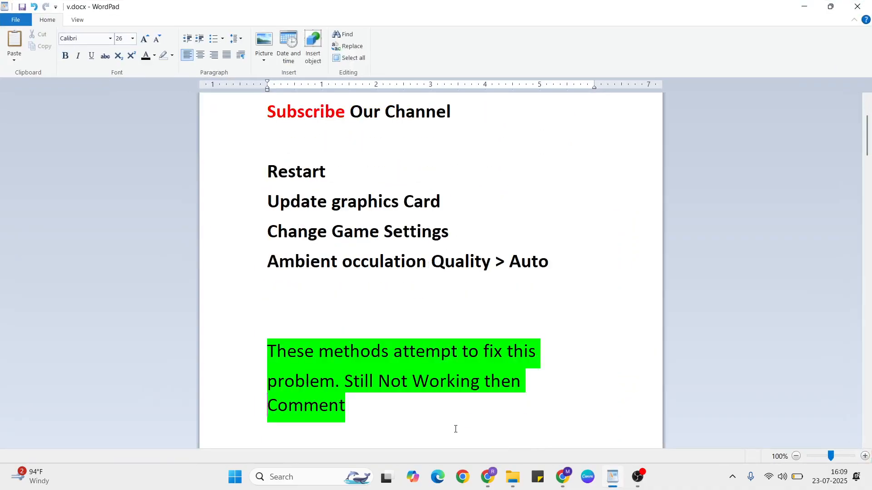